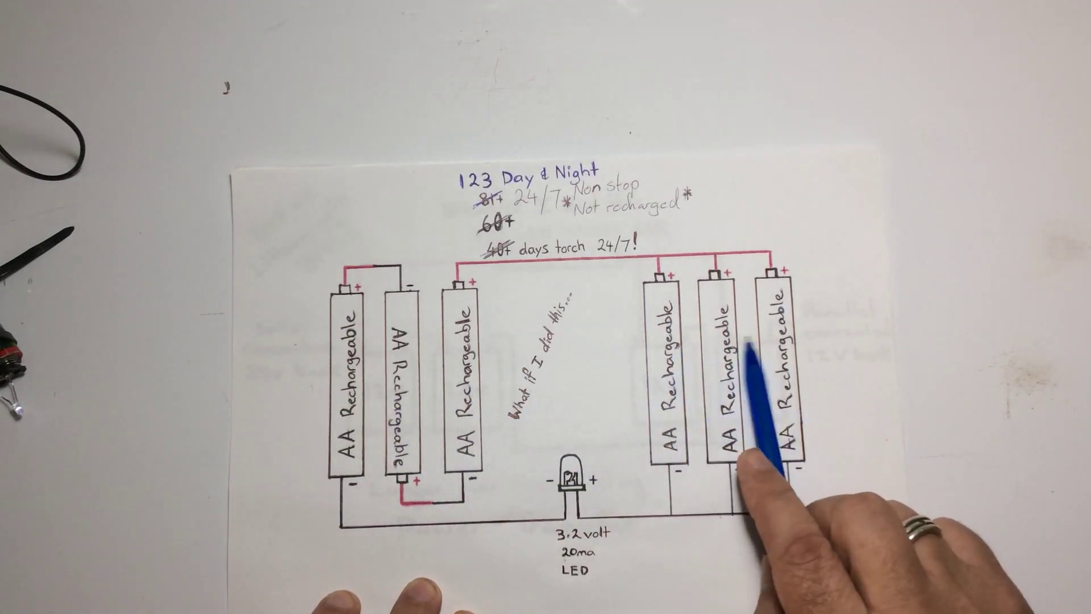
mouse_move(718, 486)
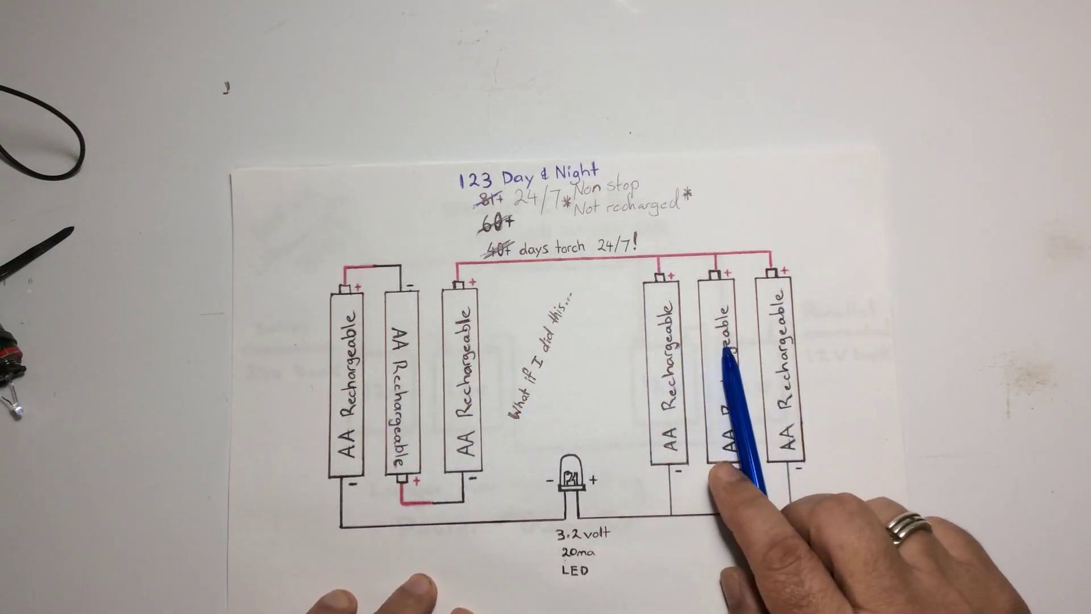